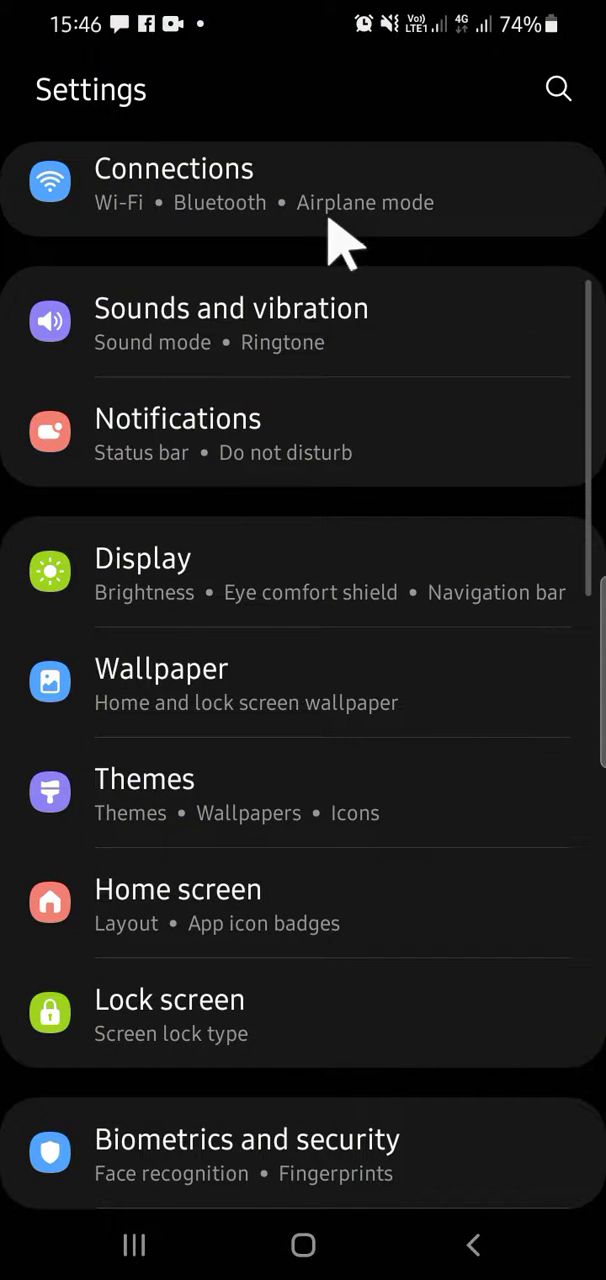
mouse_move(295, 195)
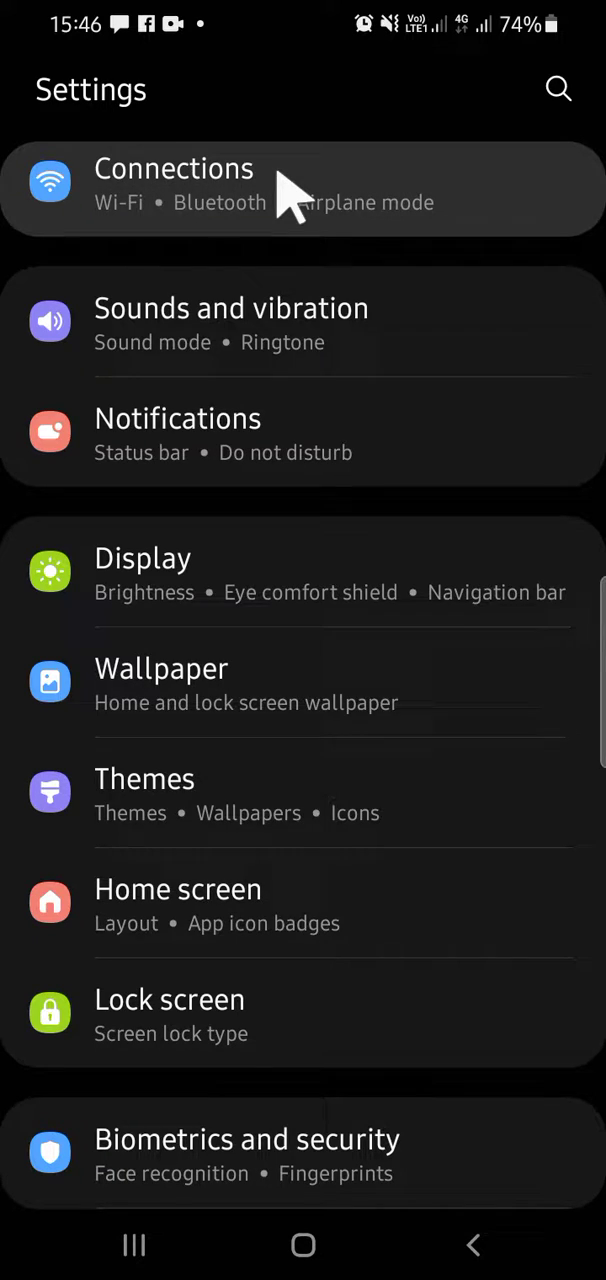
- Go to the Connections page from the main Settings screen
click(174, 185)
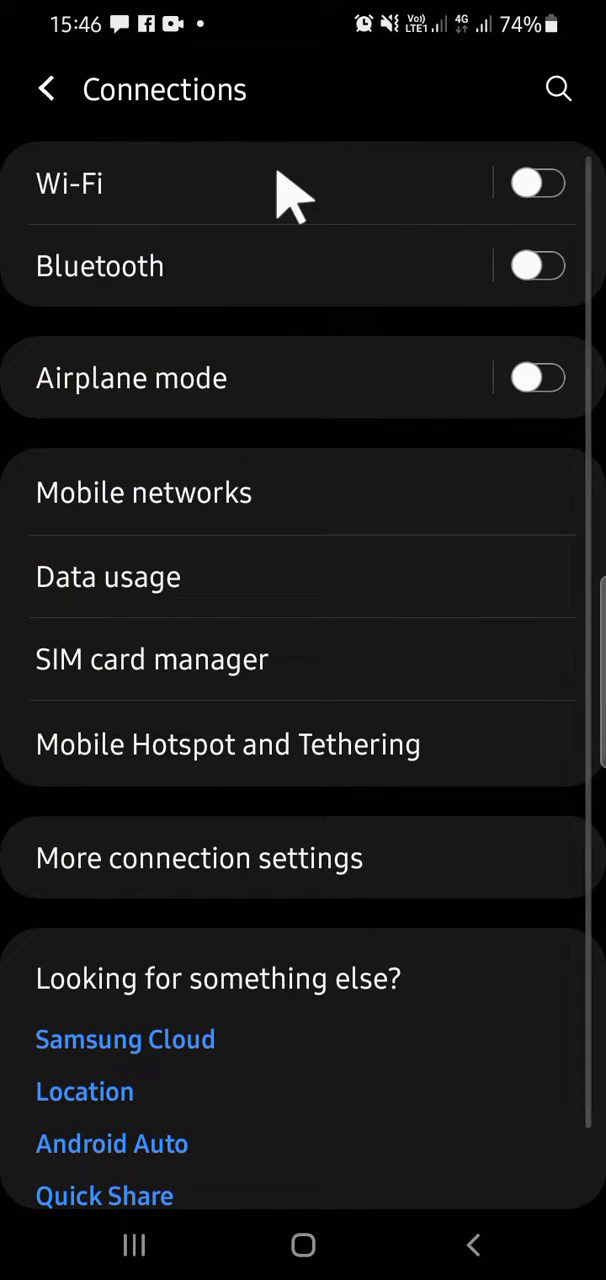
mouse_move(270, 670)
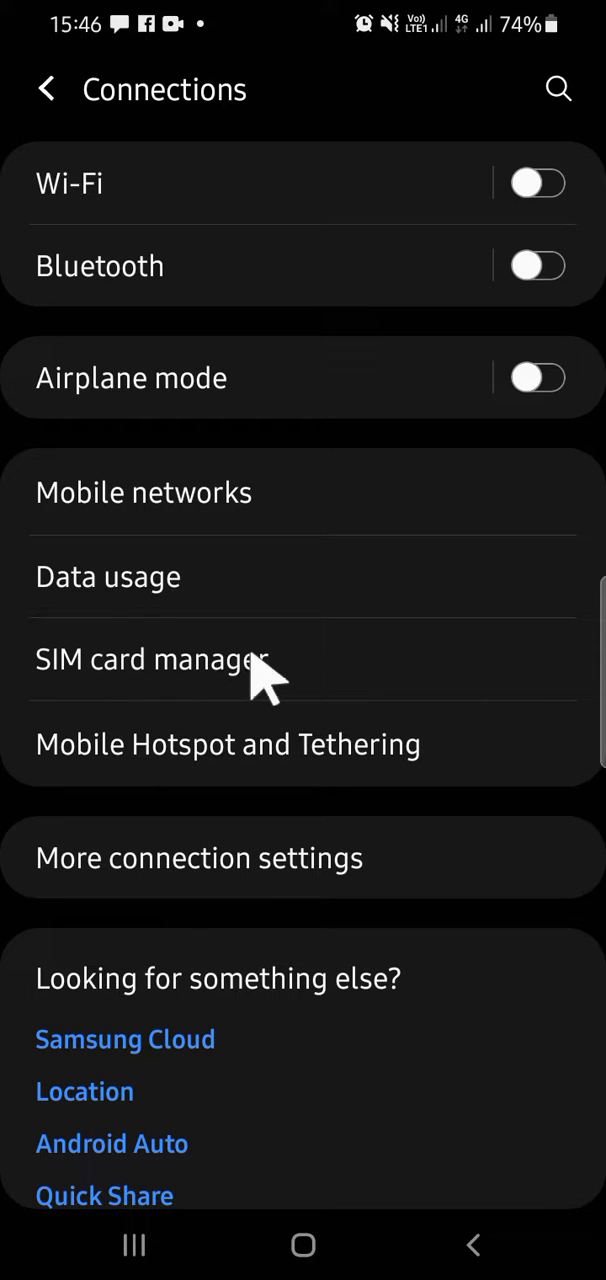
- Enter the SIM card manager showing SIM 1 and SIM 2 enabled
click(151, 659)
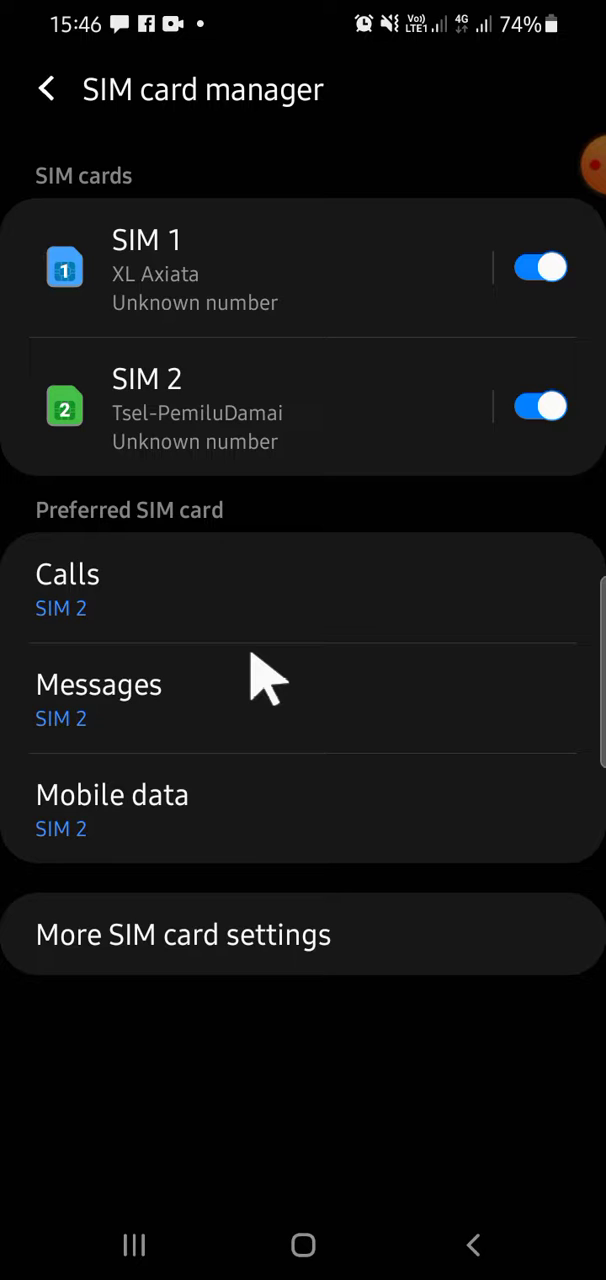
mouse_move(180, 290)
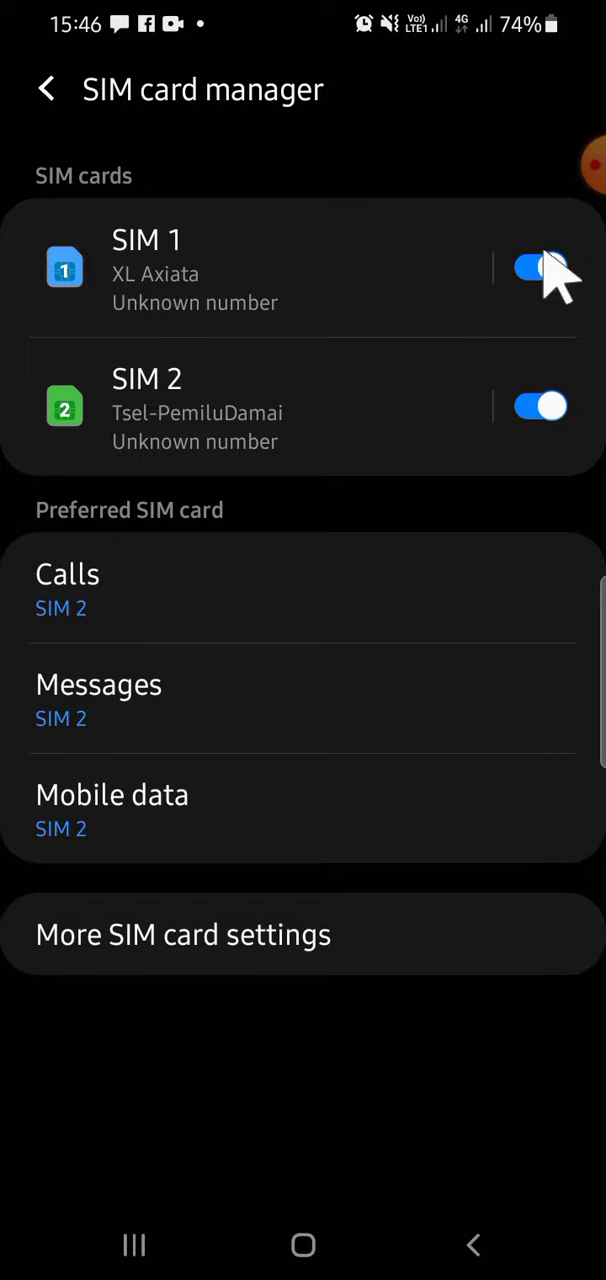
- Turn off SIM 1 (XL Axiata) and confirm the 'Turn off SIM 1?' prompt
click(540, 267)
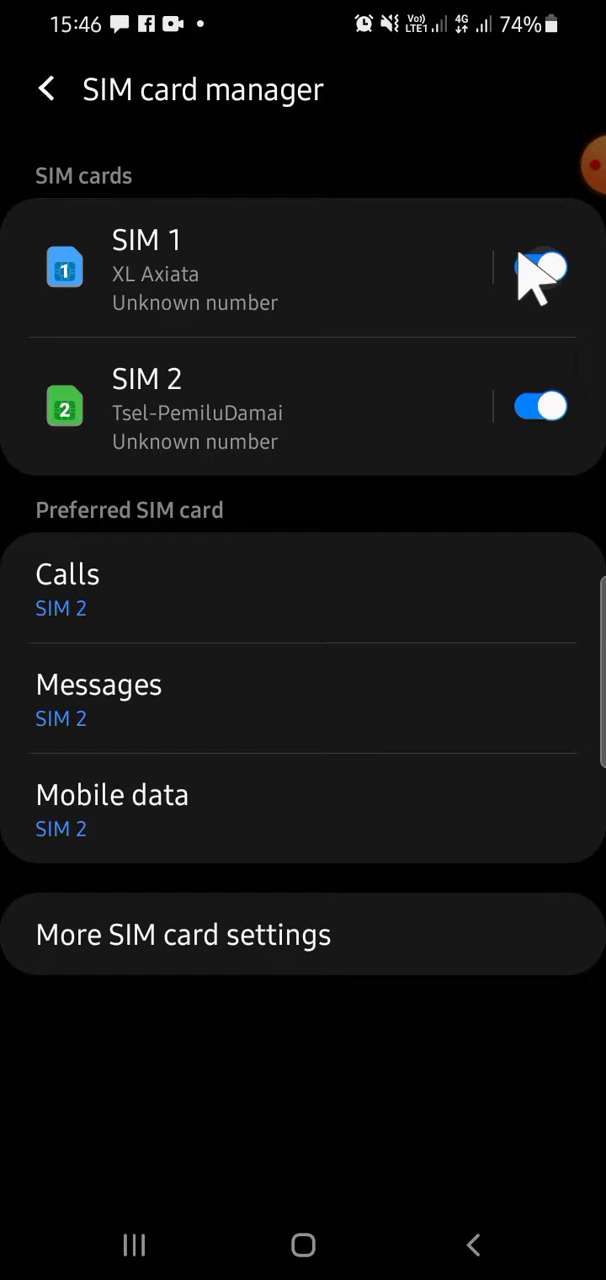
click(540, 267)
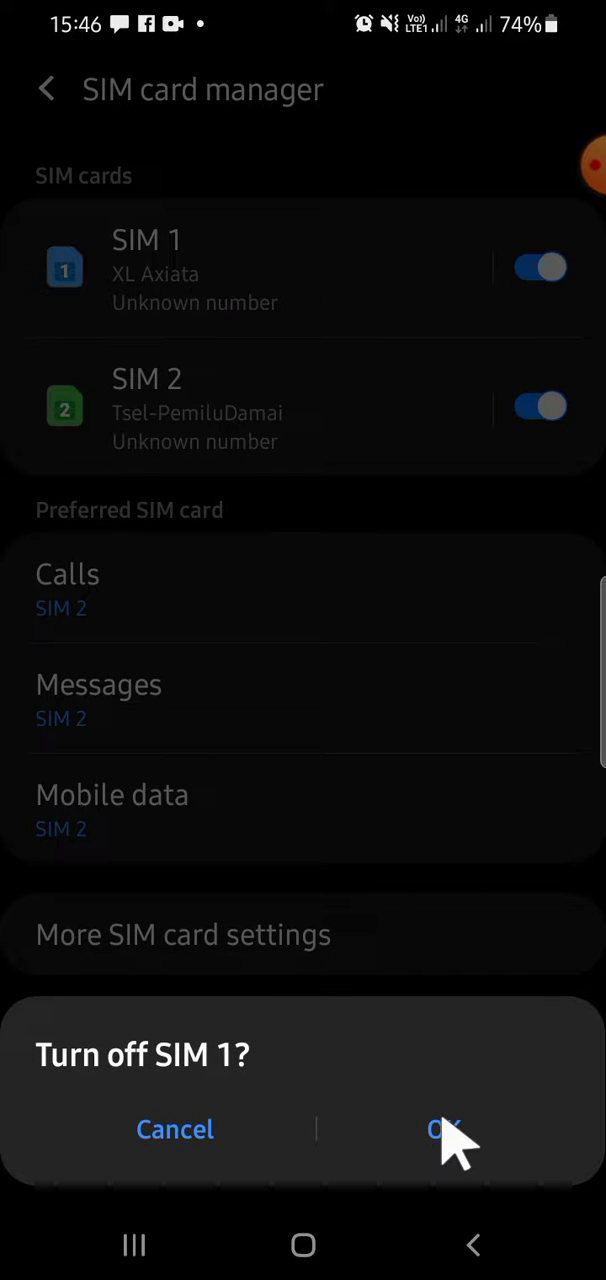
click(445, 1128)
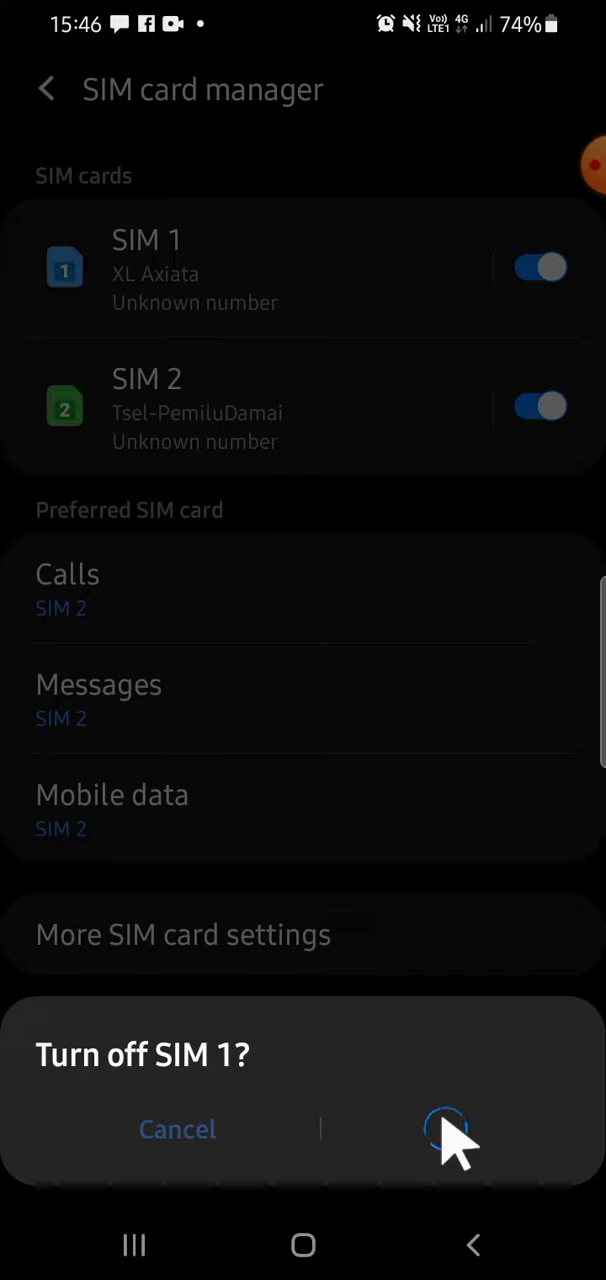
click(445, 1128)
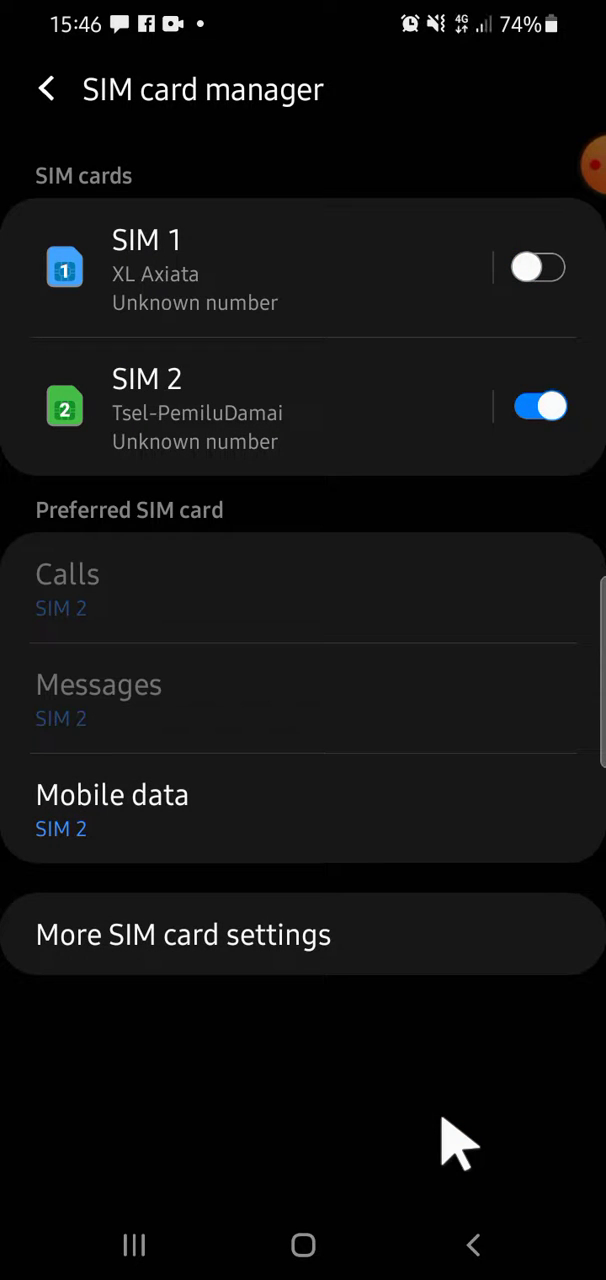
mouse_move(470, 485)
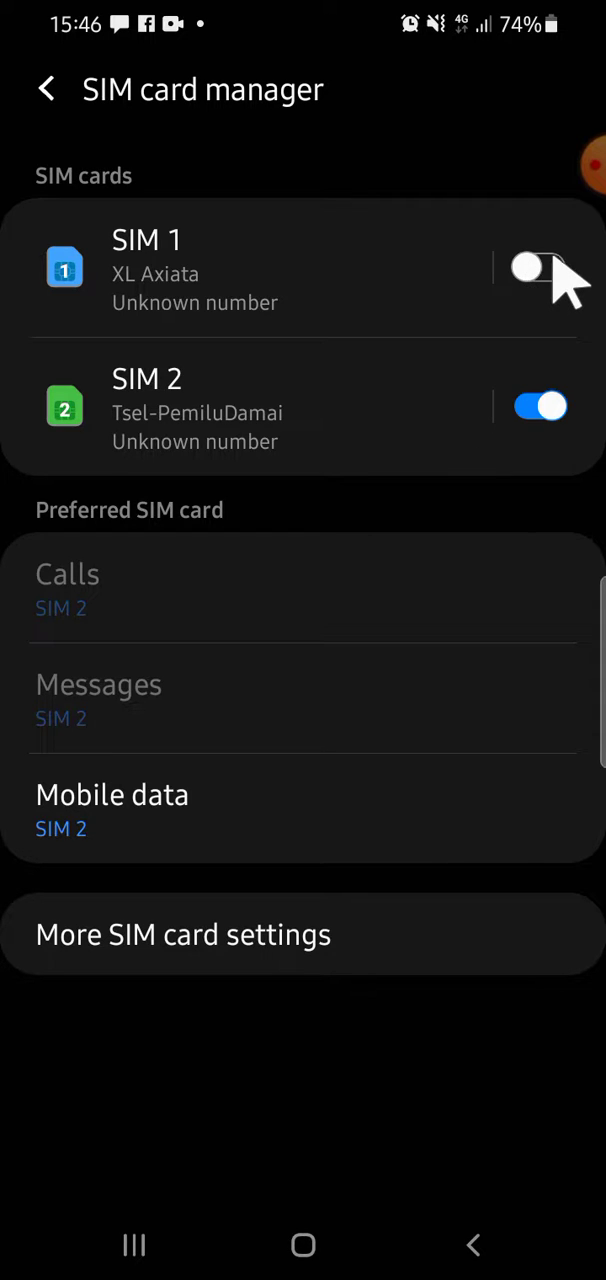
- Turn SIM 1 back on and confirm, so both SIMs are enabled again
click(538, 267)
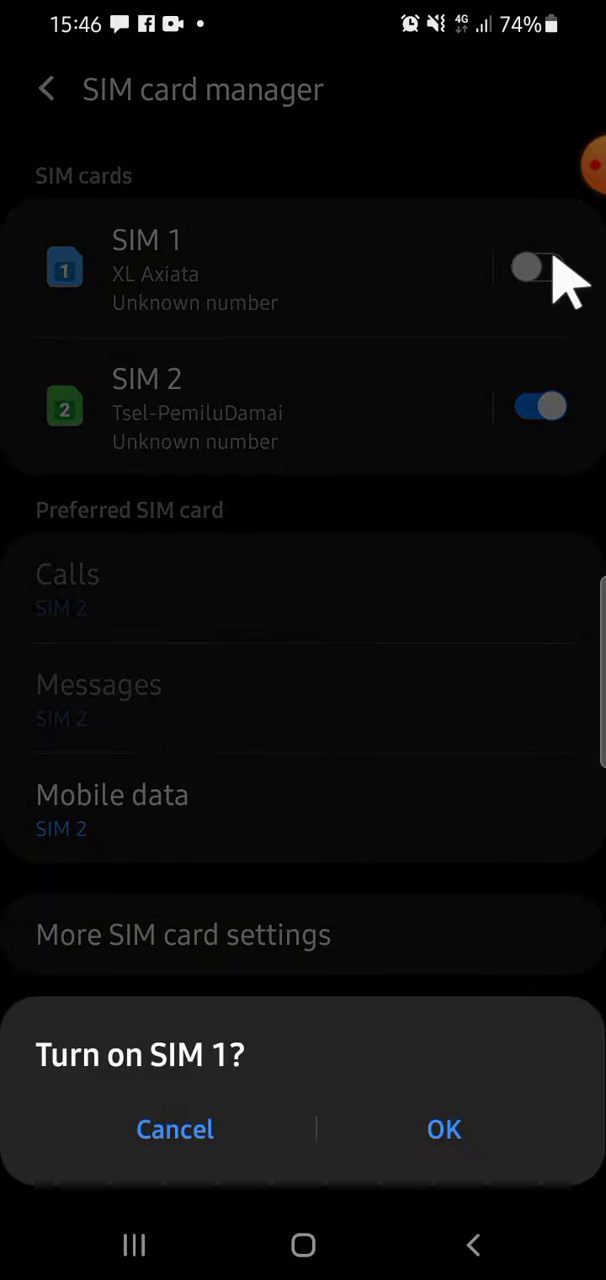
mouse_move(410, 1128)
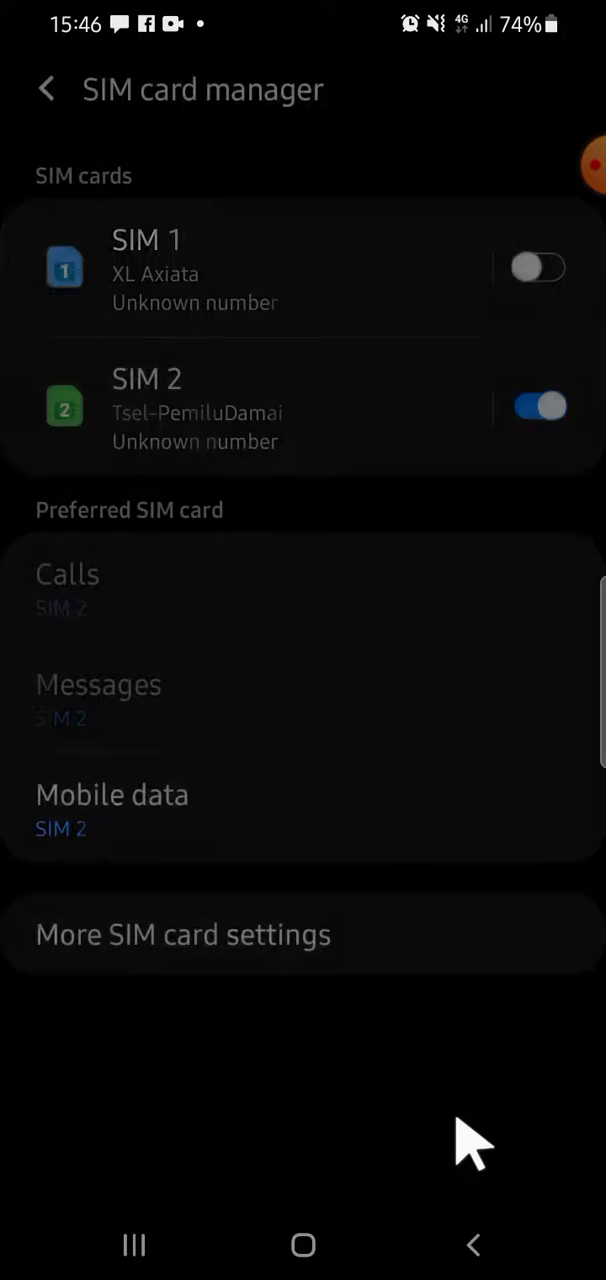
click(538, 267)
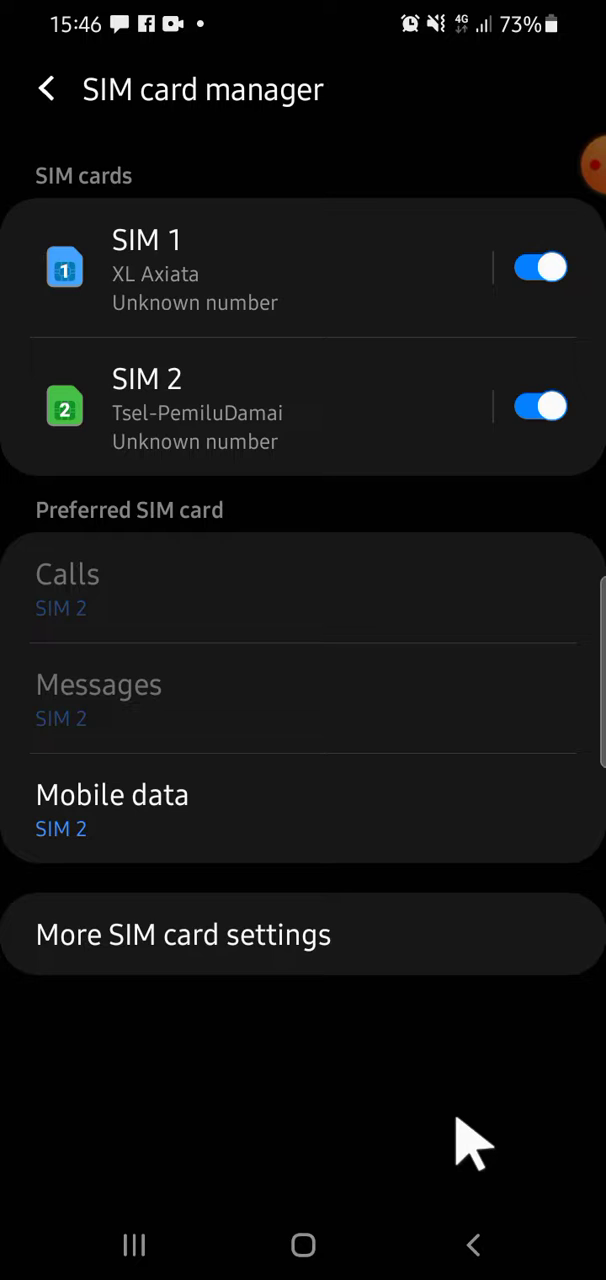